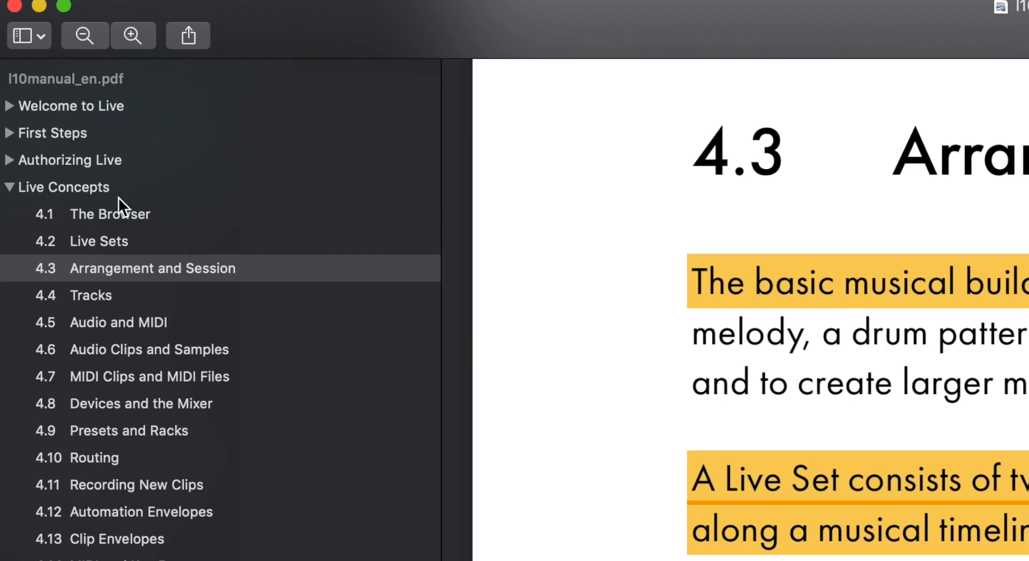
mouse_move(63, 303)
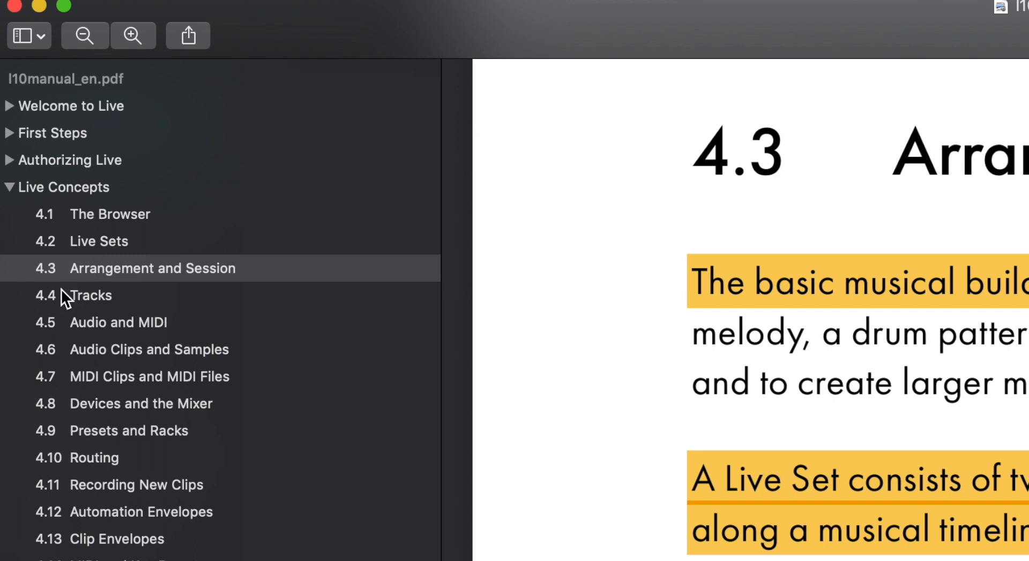
mouse_move(66, 288)
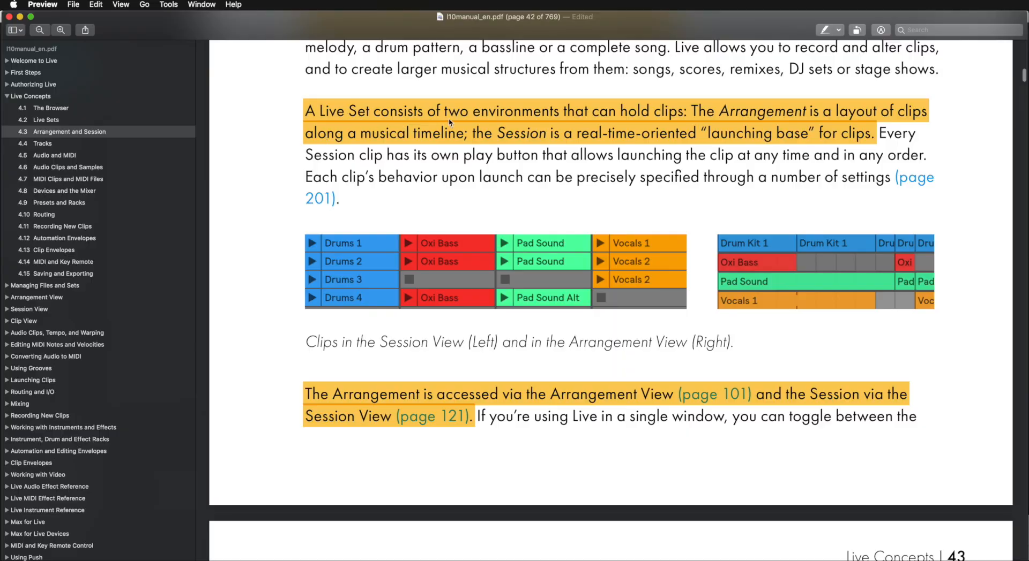
mouse_move(679, 138)
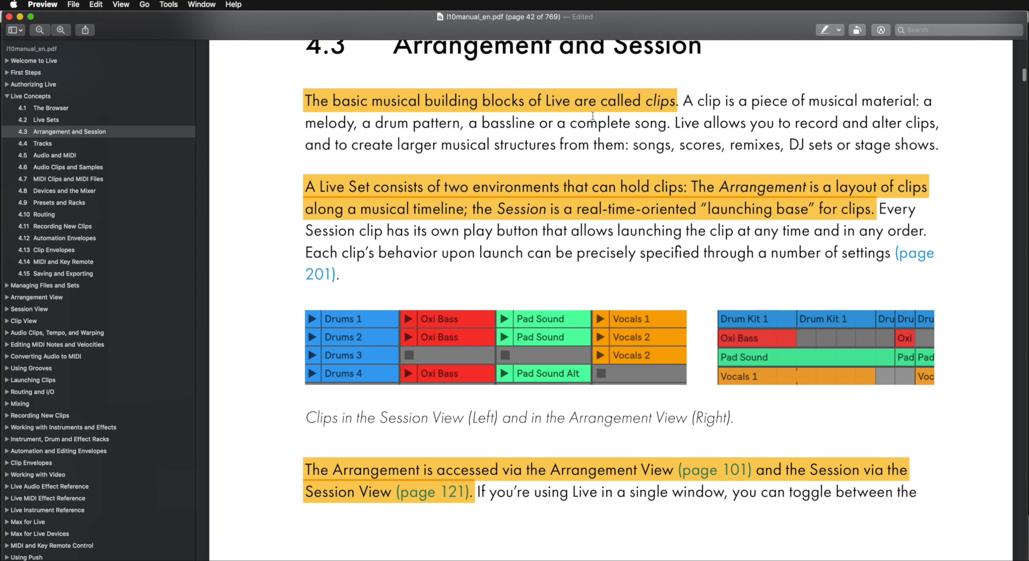
mouse_move(650, 119)
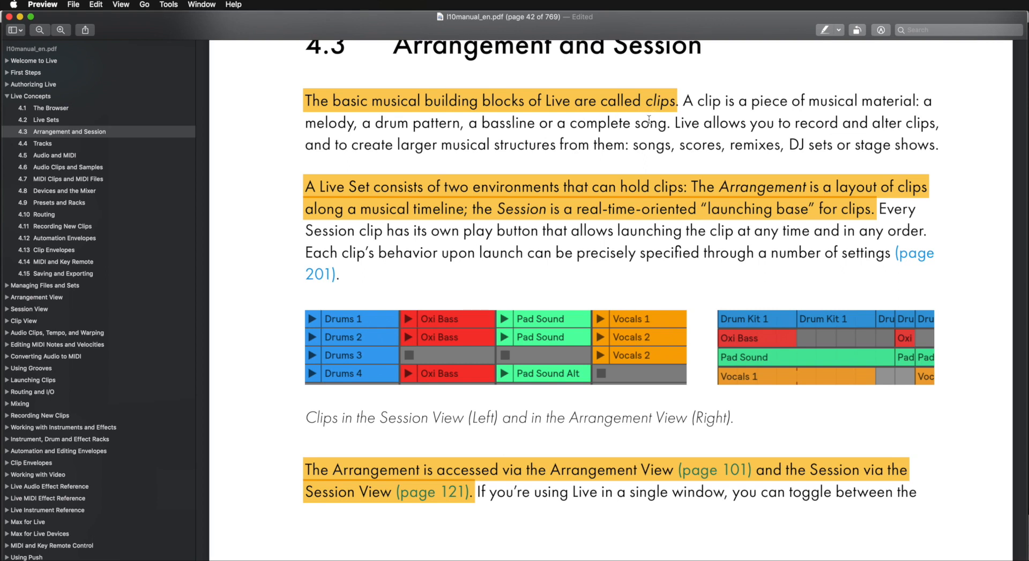
mouse_move(690, 203)
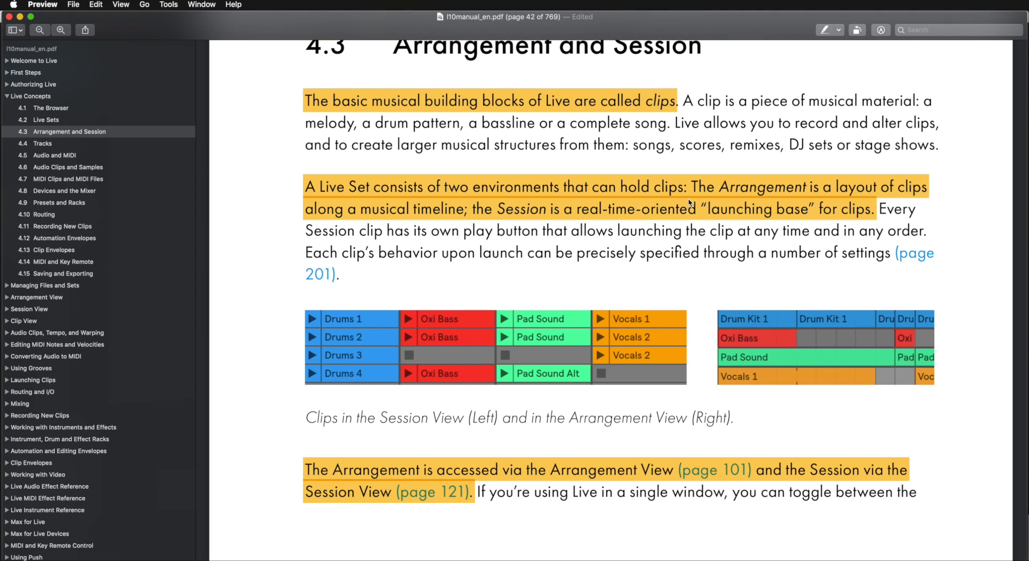
mouse_move(908, 196)
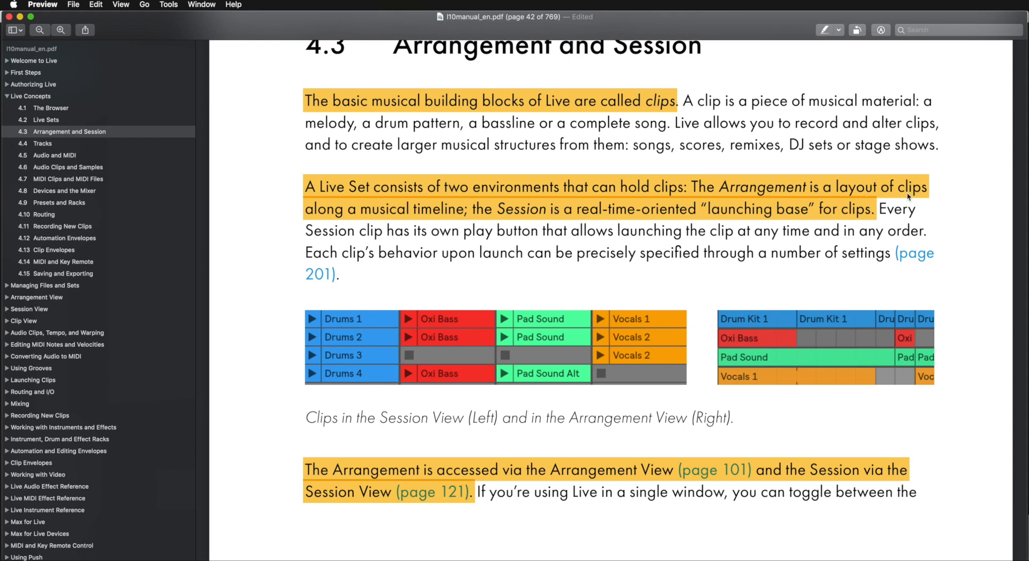
mouse_move(454, 228)
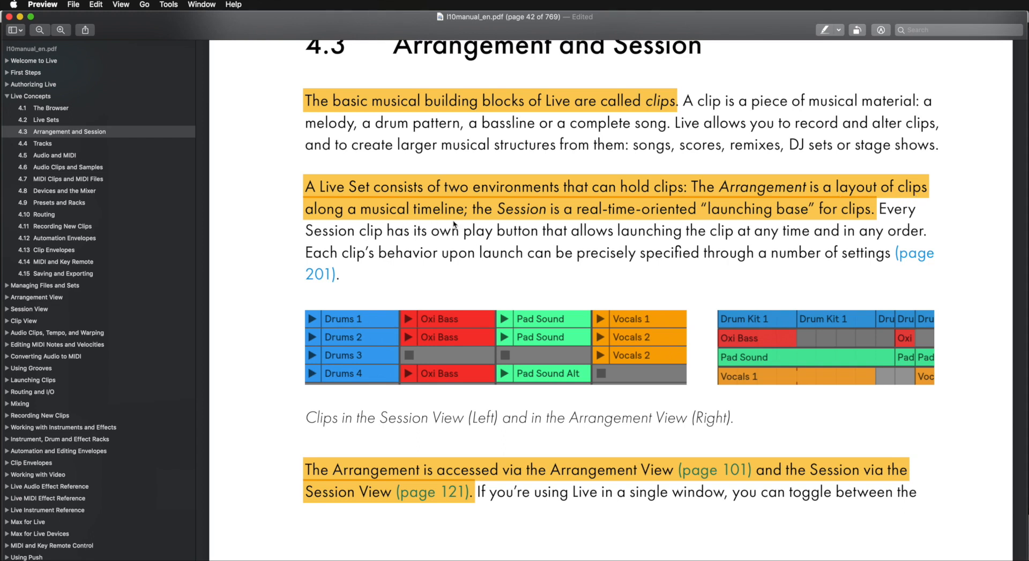
mouse_move(505, 222)
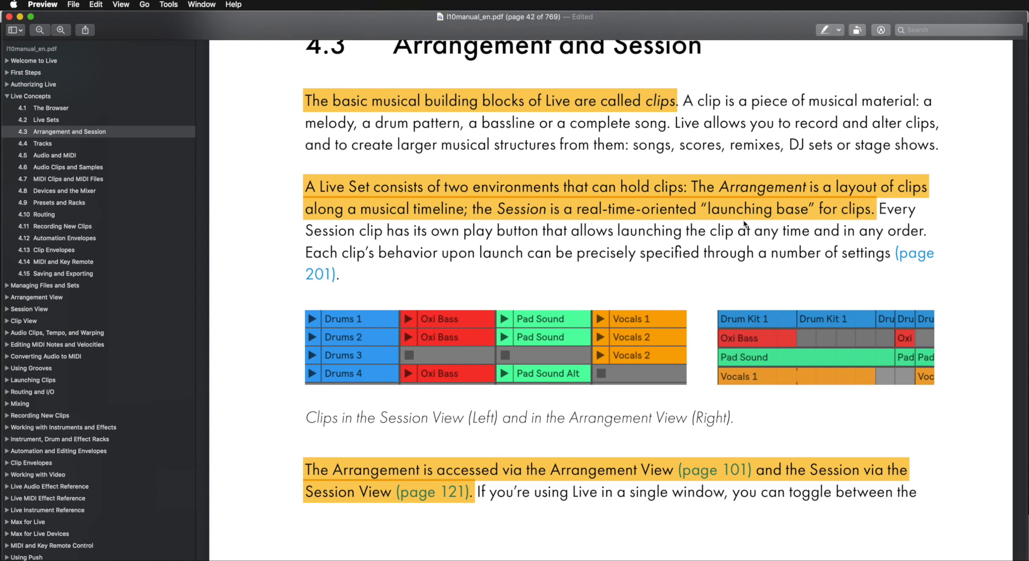
mouse_move(868, 226)
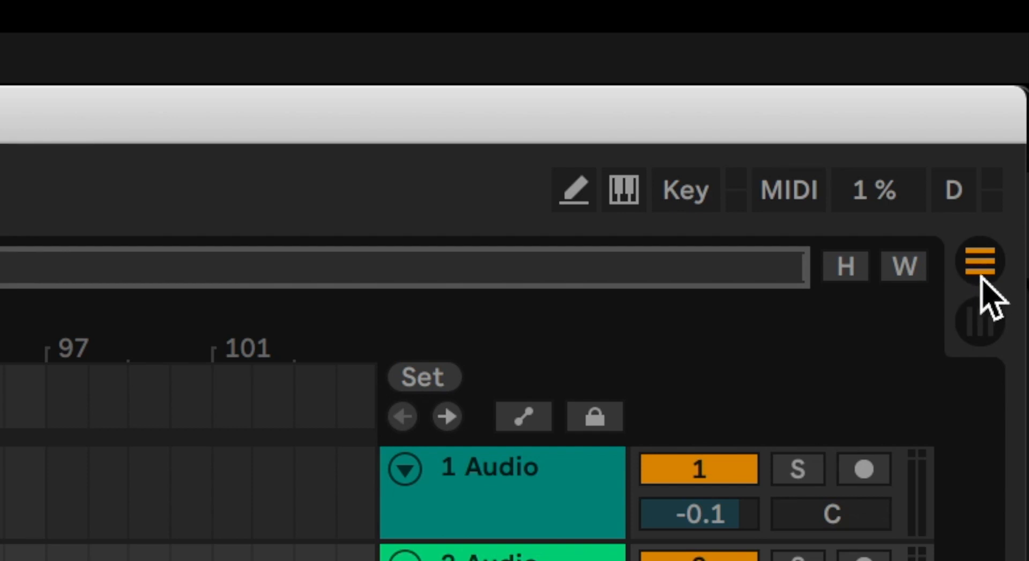
mouse_move(989, 366)
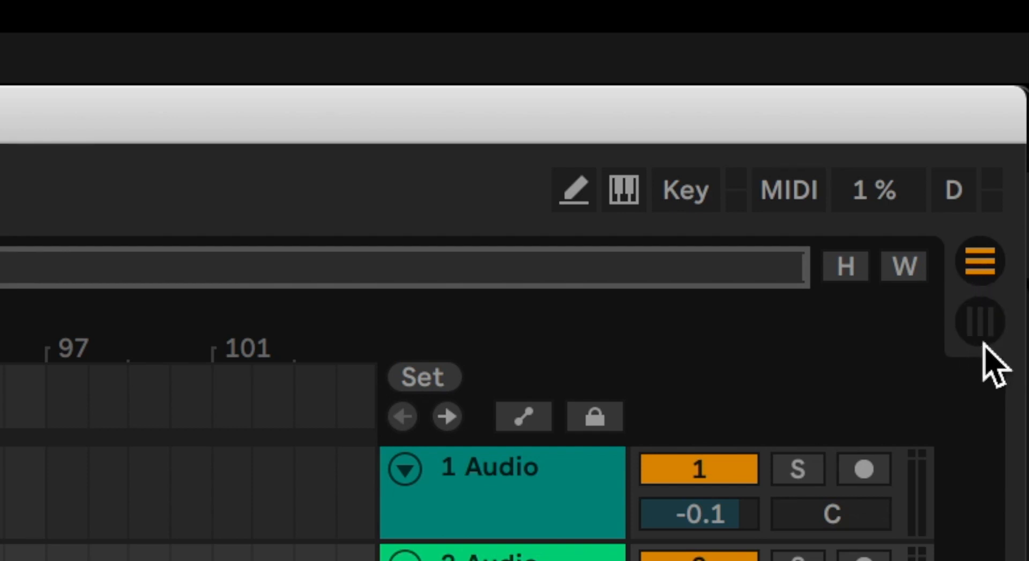
mouse_move(1001, 361)
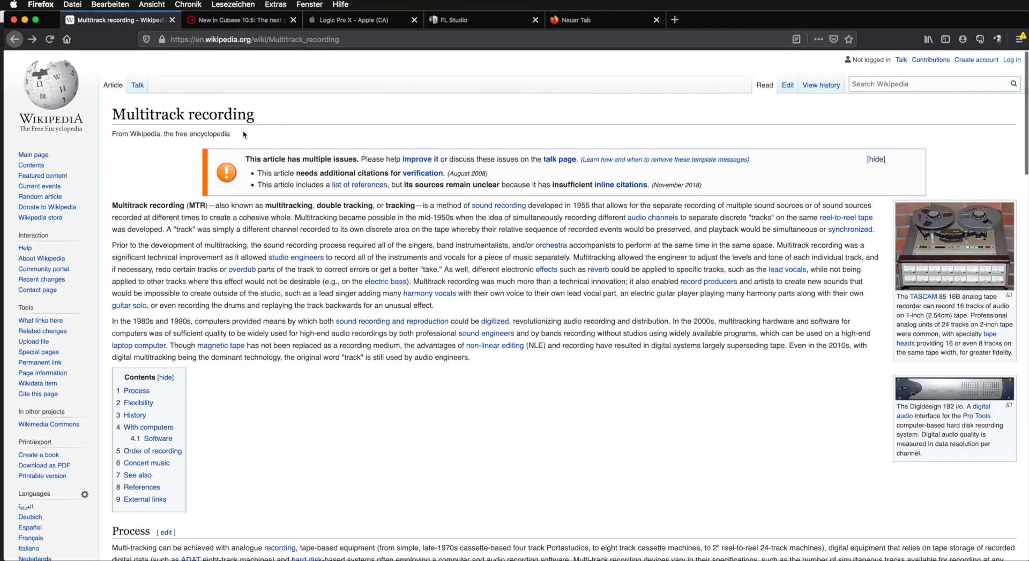
- Enlarge the TASCAM 85 16B tape recorder photo in the Wikipedia media viewer
scroll(down, 3)
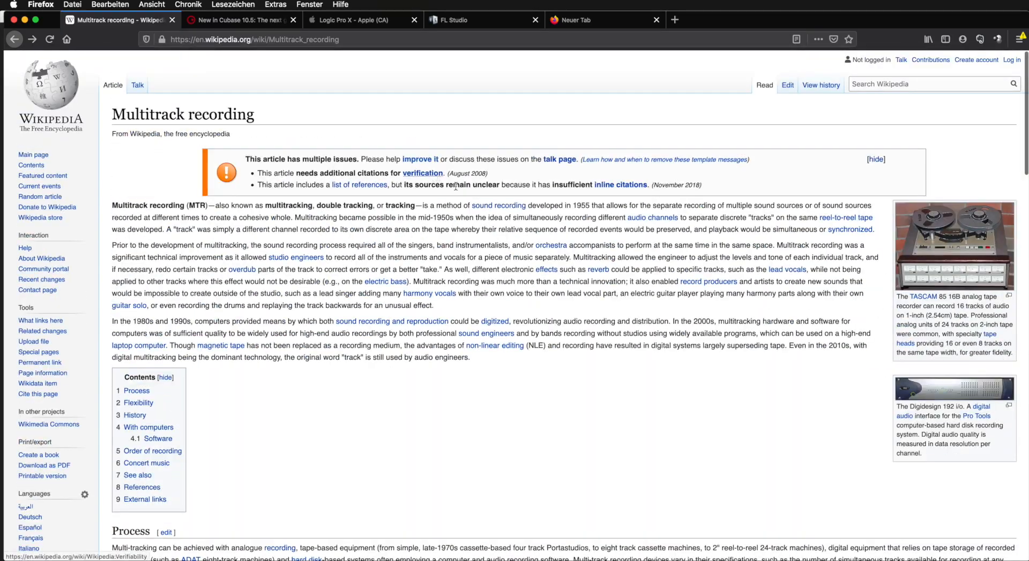
mouse_move(1023, 263)
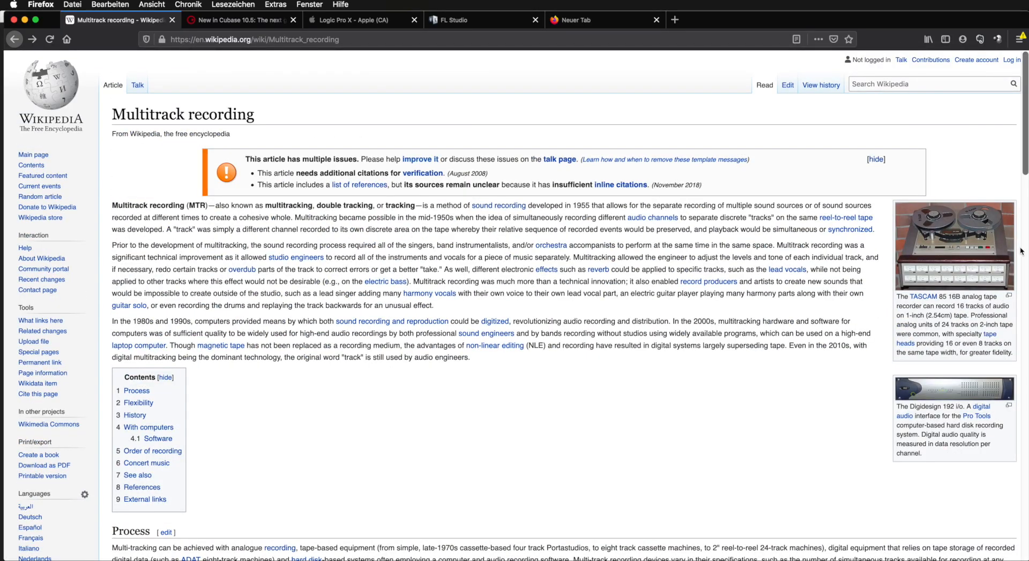
click(954, 245)
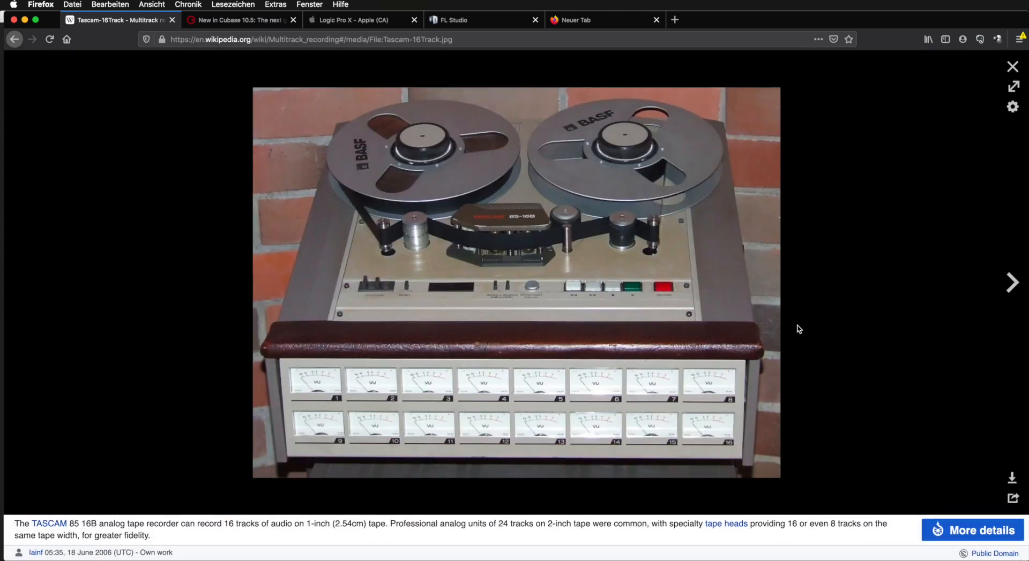
mouse_move(589, 403)
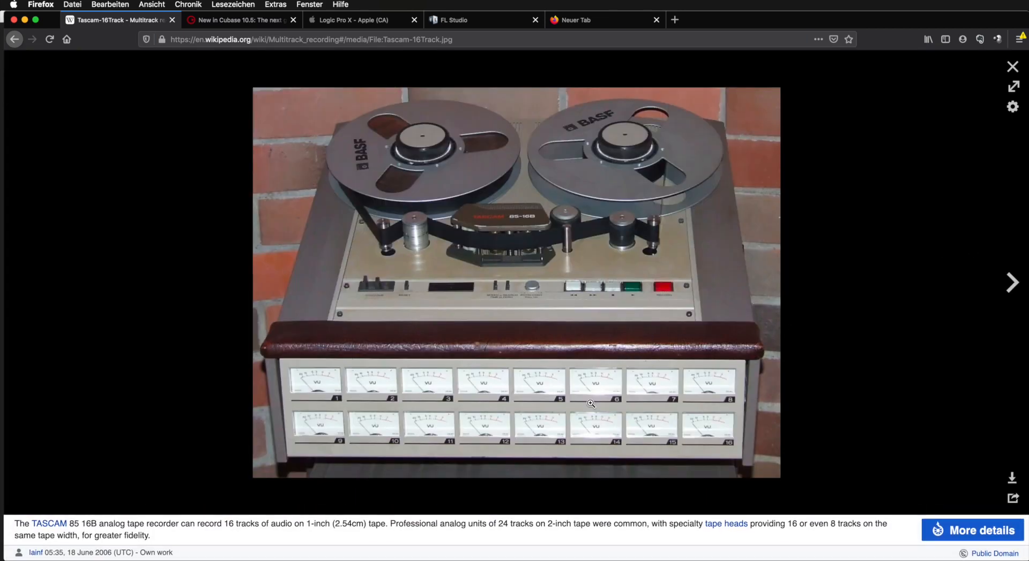